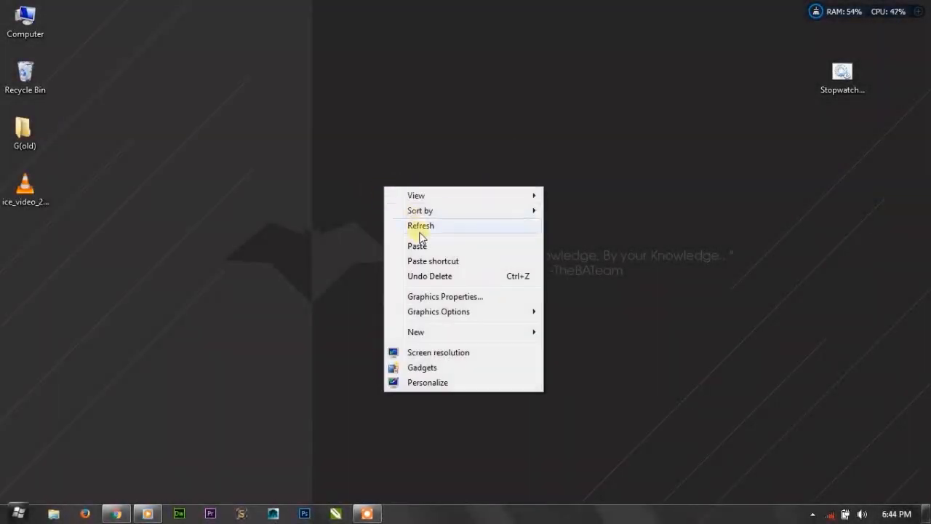
Launch cmd from the Start search with administrator rights and confirm the UAC prompt.
click(421, 226)
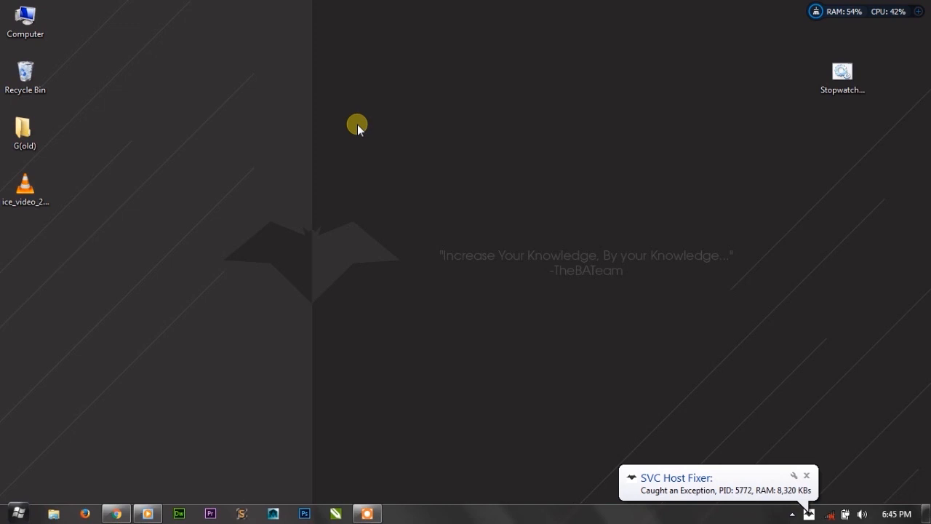
click(806, 474)
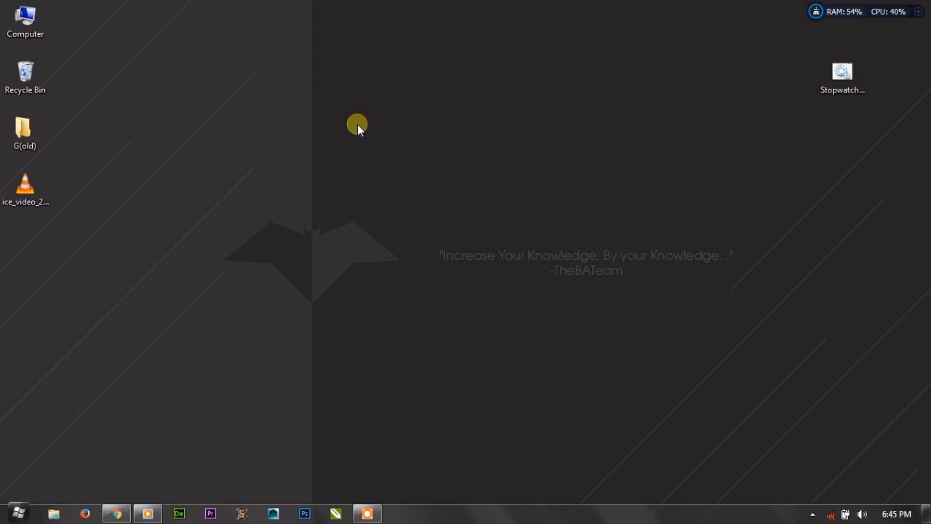
key(Win+r)
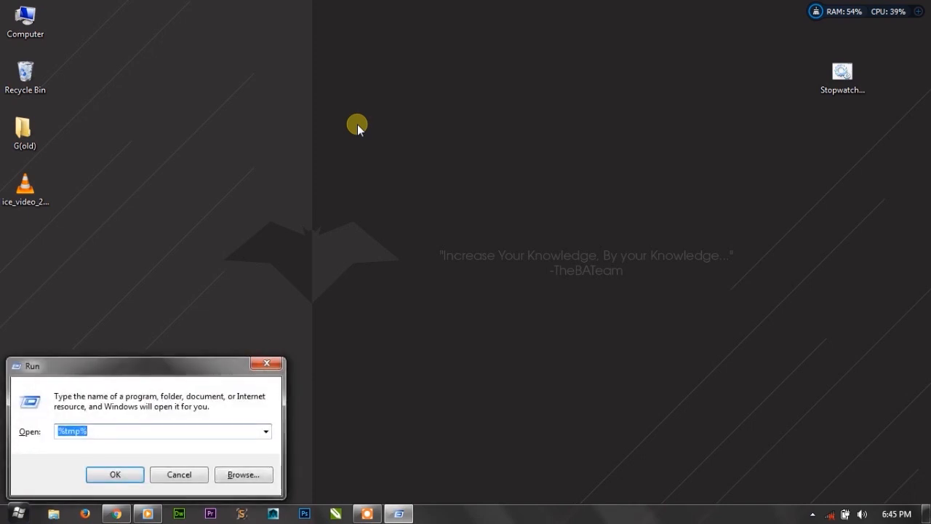
click(8, 513)
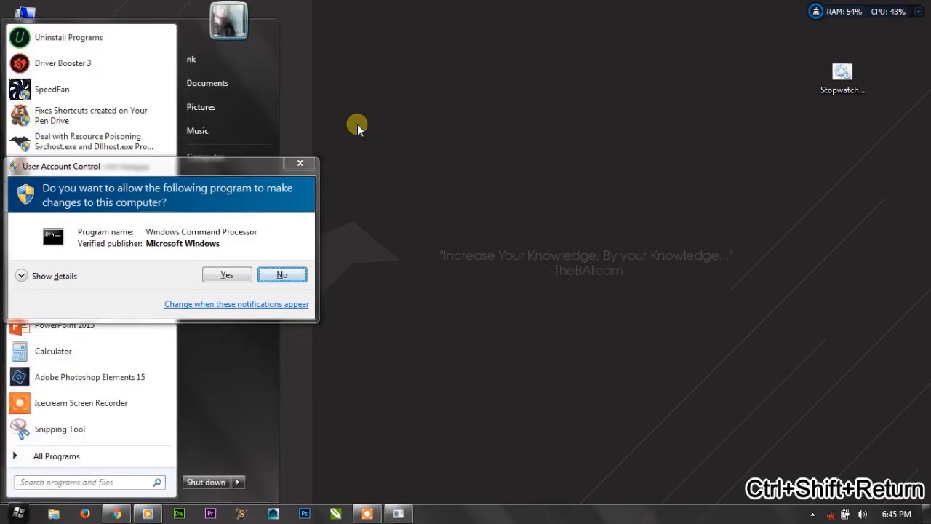
click(227, 274)
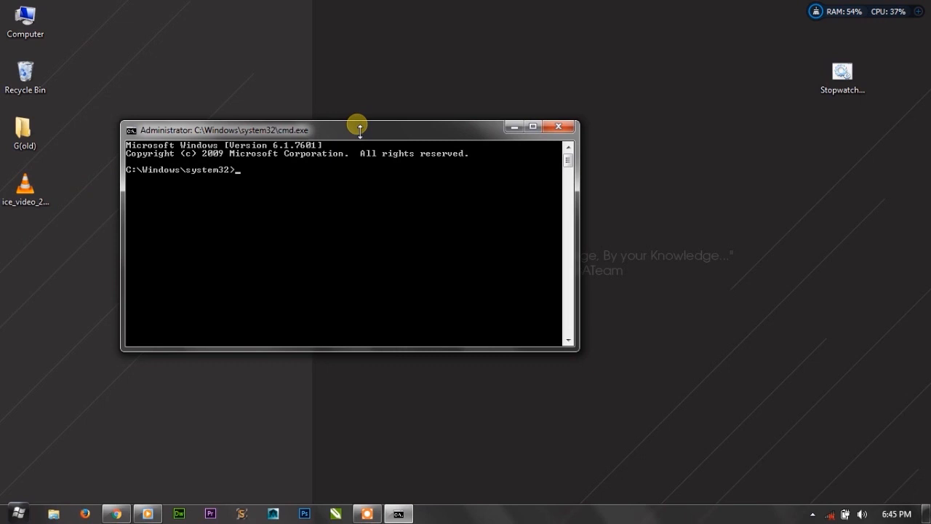
mouse_move(231, 138)
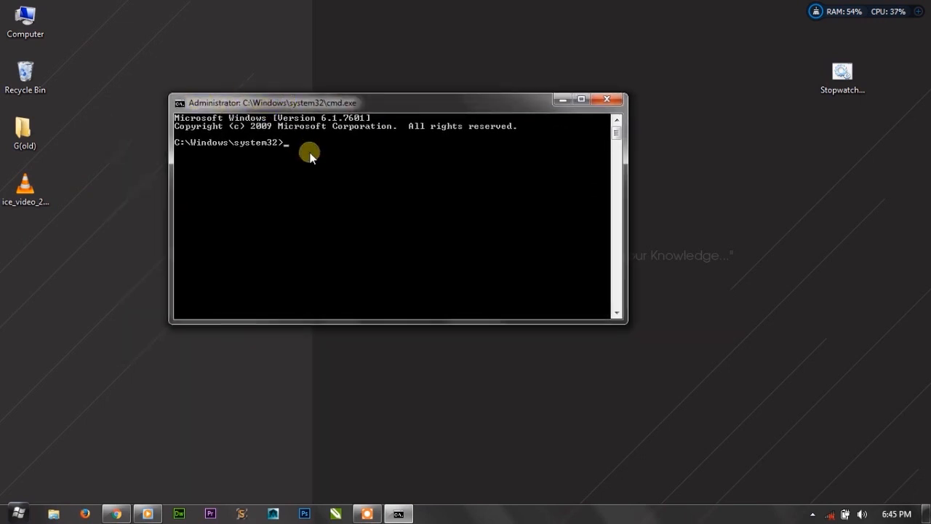
mouse_move(366, 107)
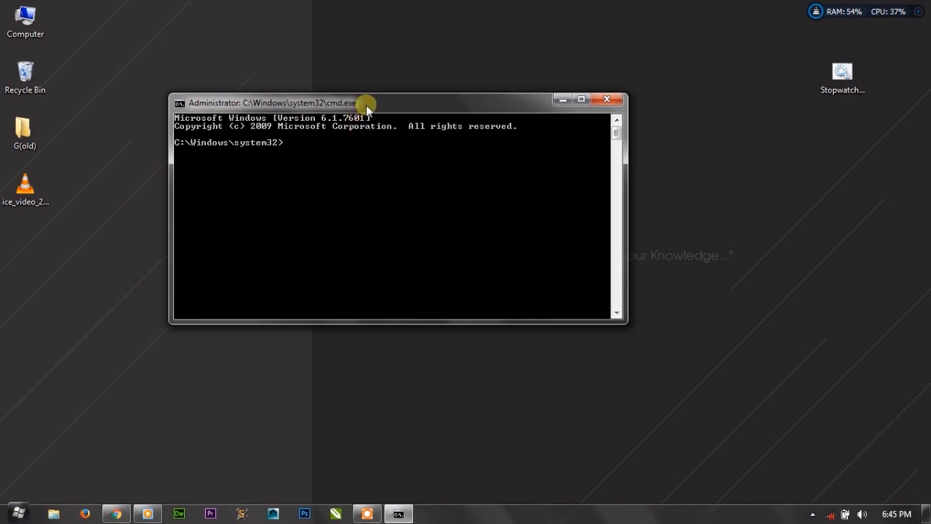
drag(367, 102, 401, 110)
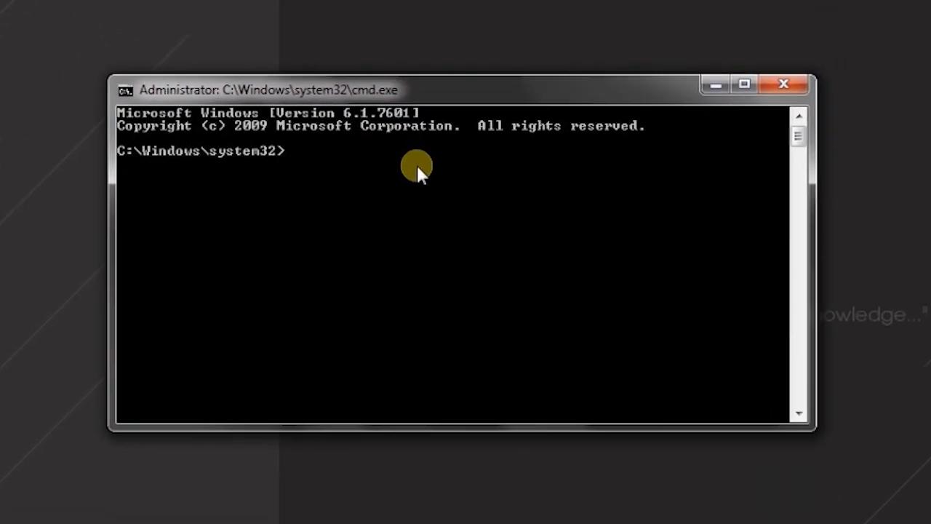
Run echo off and cls, then echo %username% to show the current account name.
text(echo off)
text(cls)
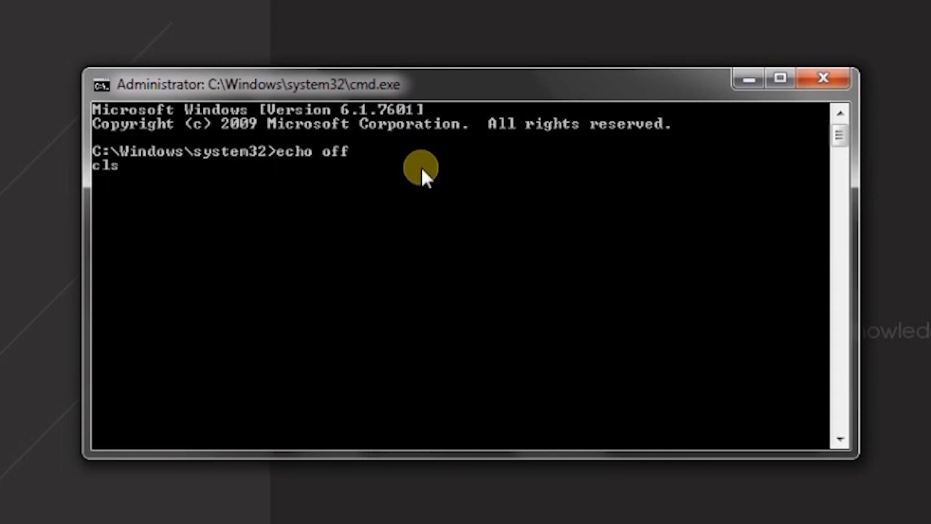
key(Return)
text(echo %us)
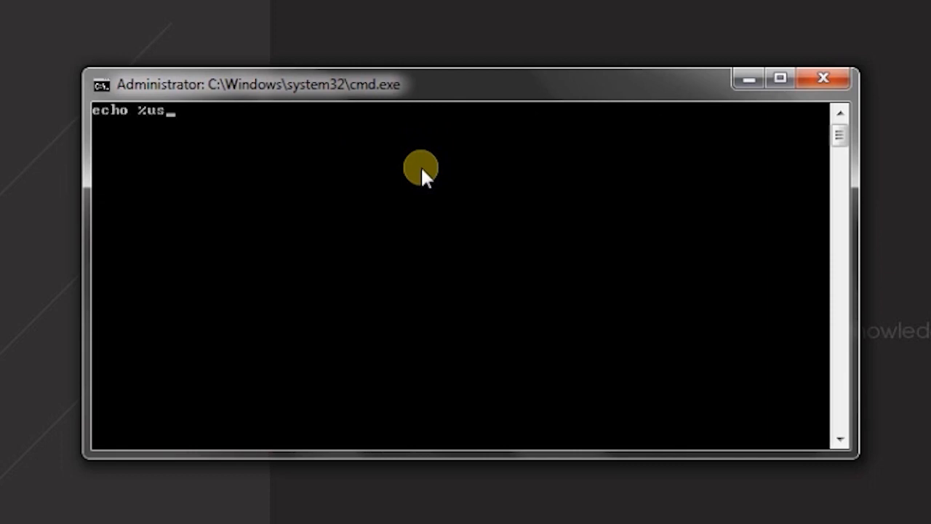
text(ername%)
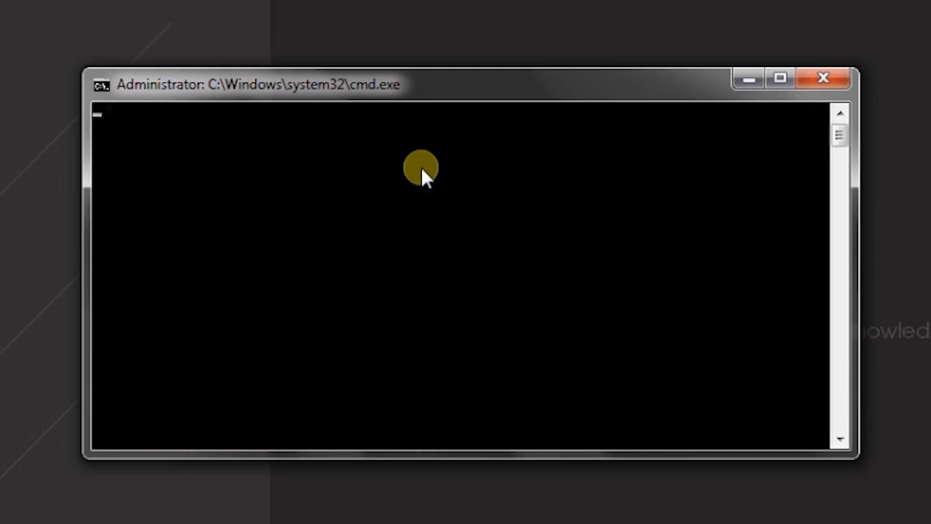
Write 'net user nk', correcting an accidental 'view' back to 'user'.
text(net)
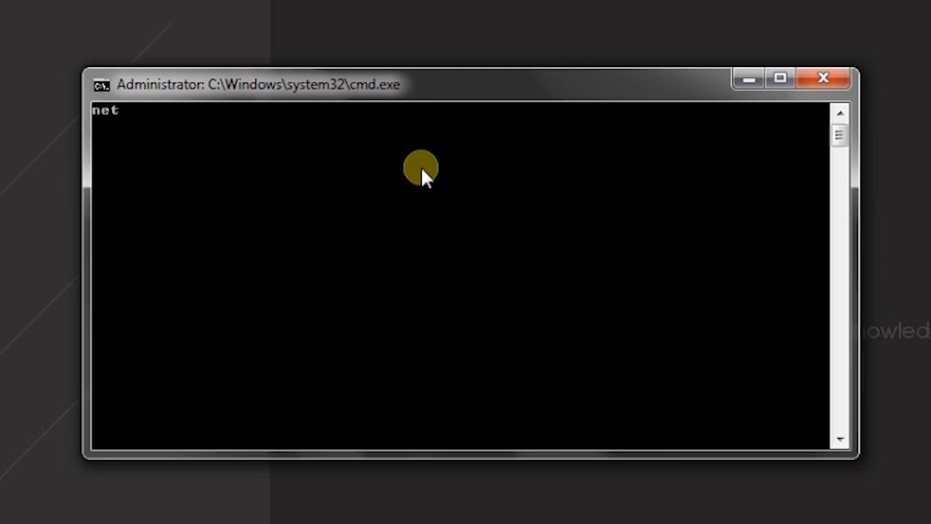
text(view)
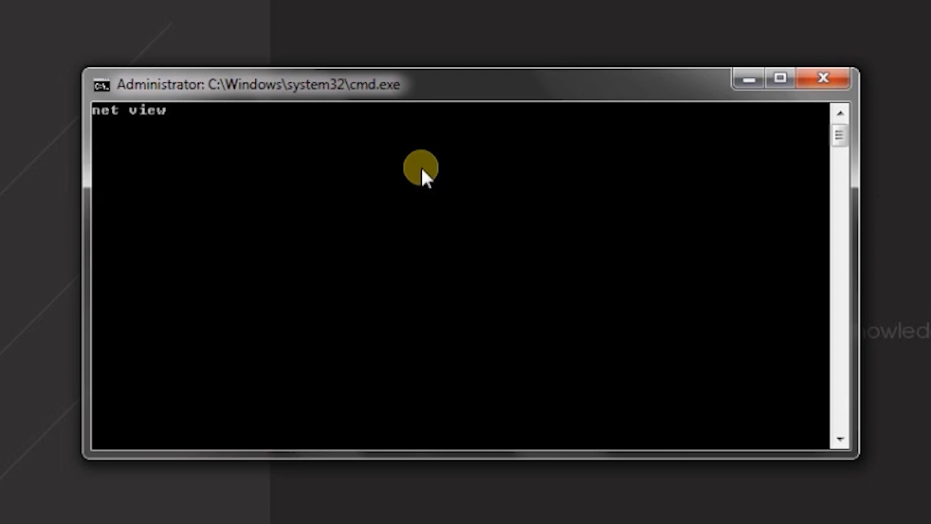
key(Backspace)
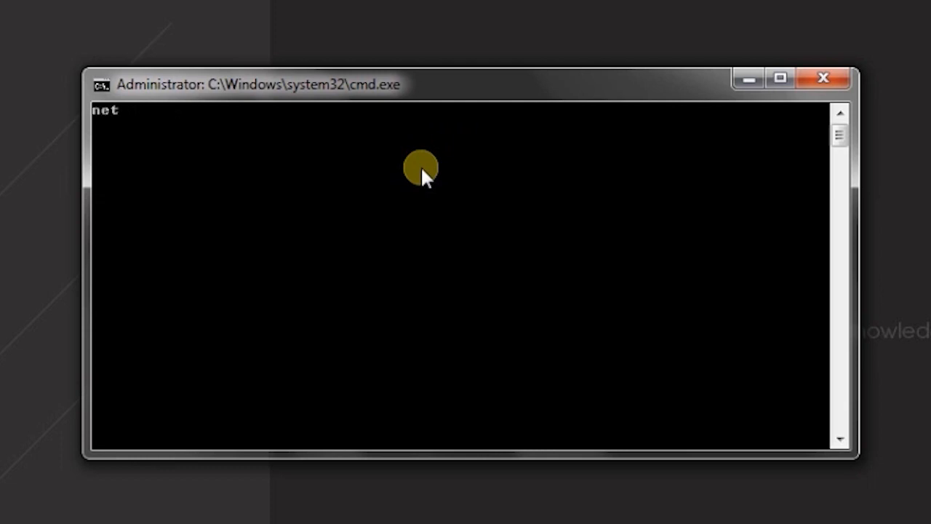
text(user)
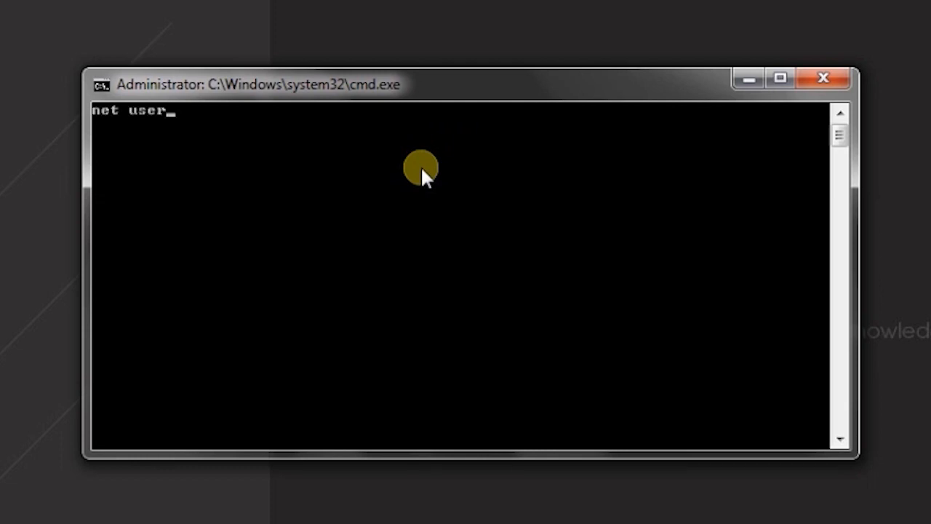
text(n)
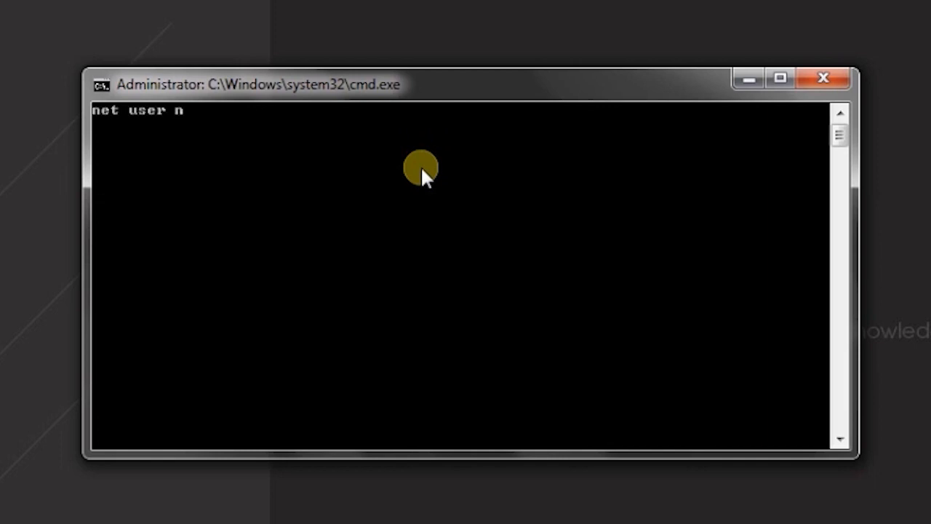
text(k)
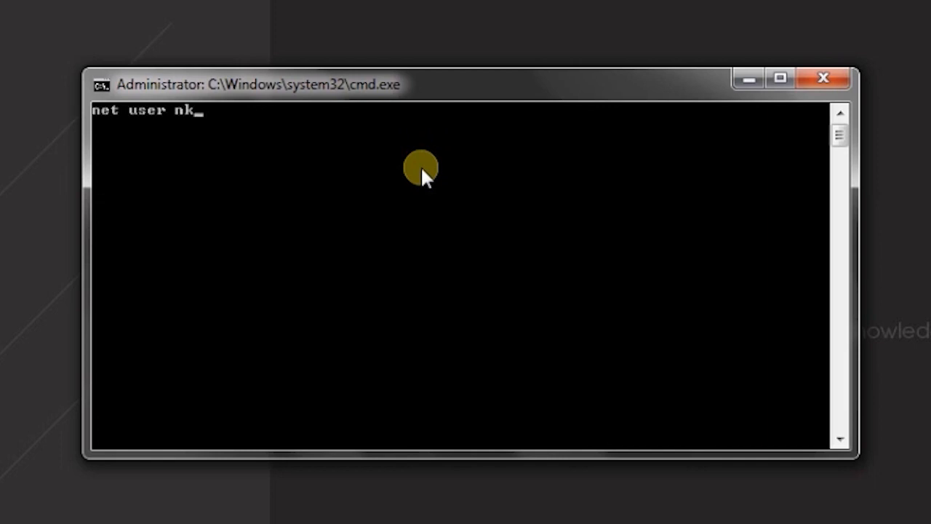
Finish the command as 'net user nk *' so it will prompt for a new password.
text(%use)
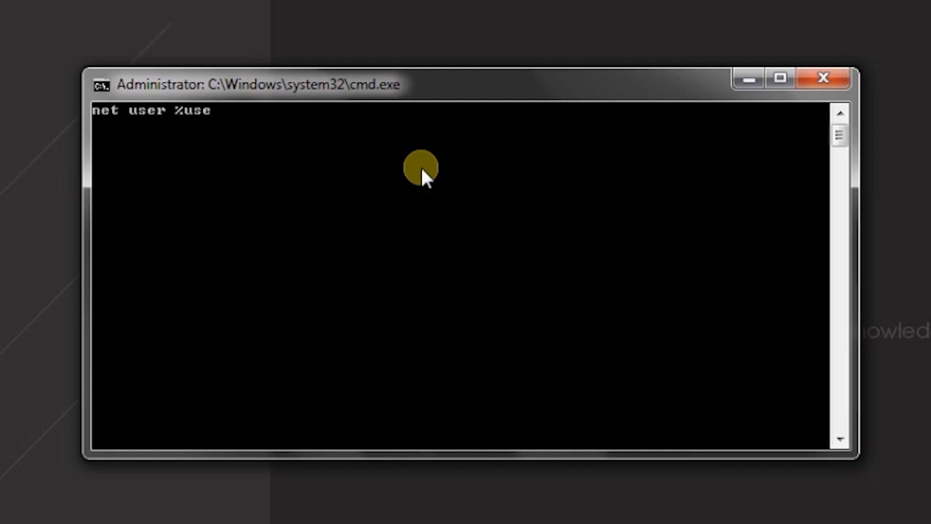
text(r)
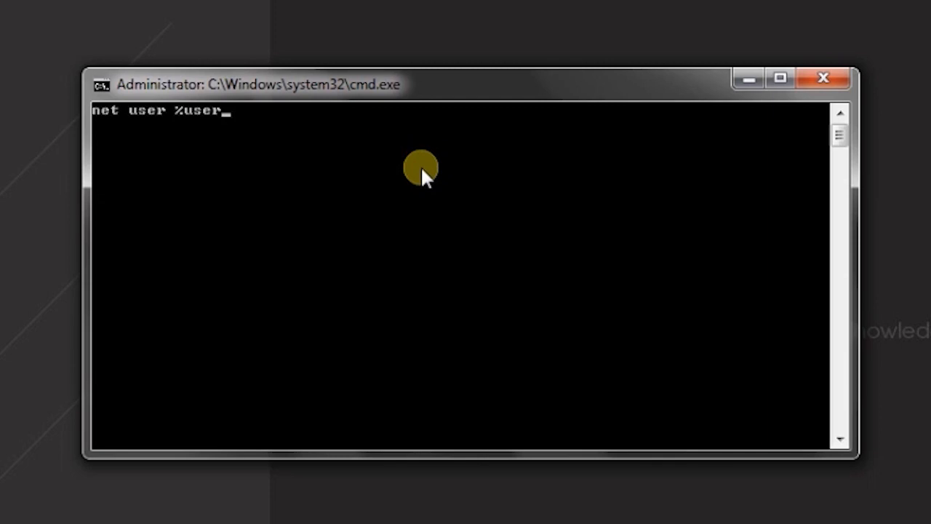
text(name%)
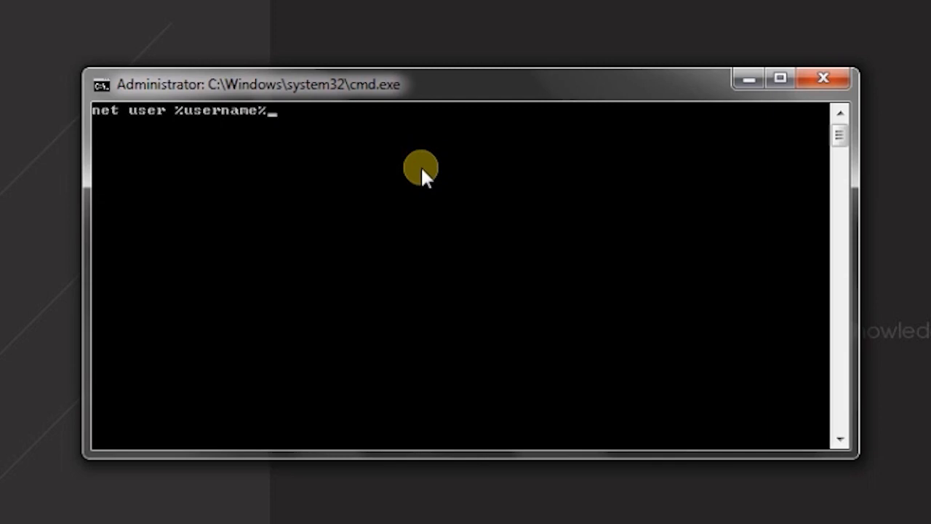
text(nk)
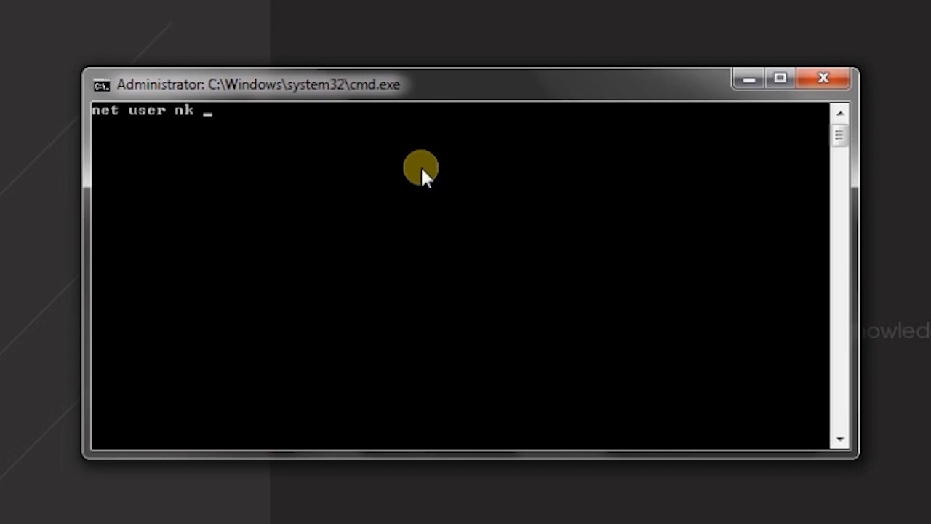
text(*)
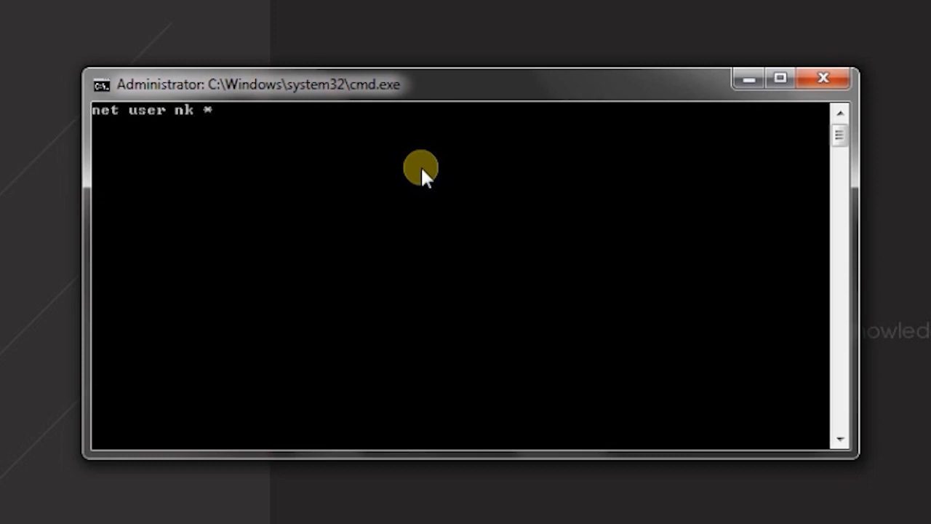
Run 'net user nk *', enter and confirm the new password until it completes successfully.
key(Return)
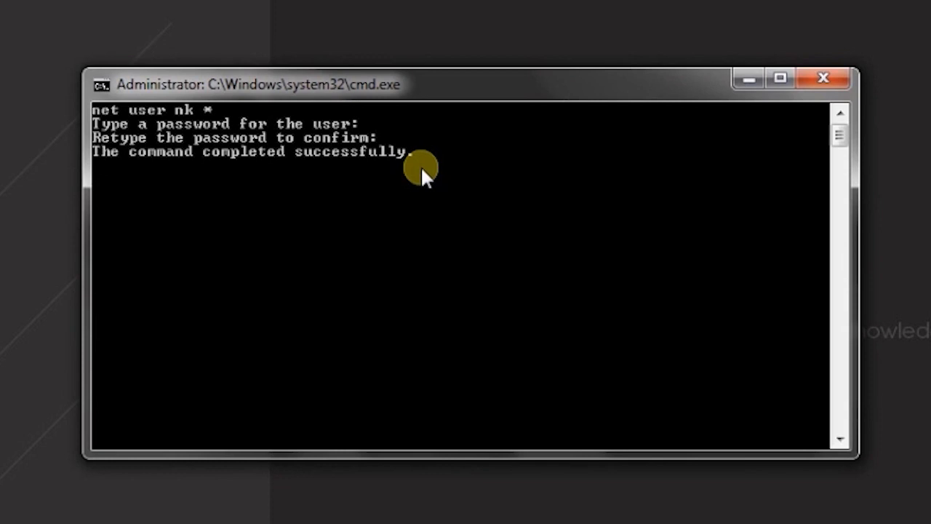
mouse_move(425, 187)
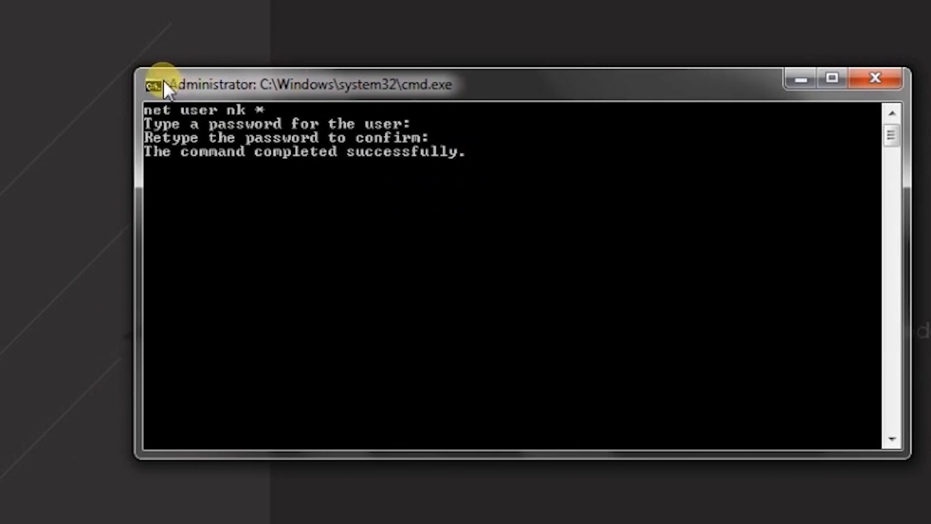
mouse_move(517, 90)
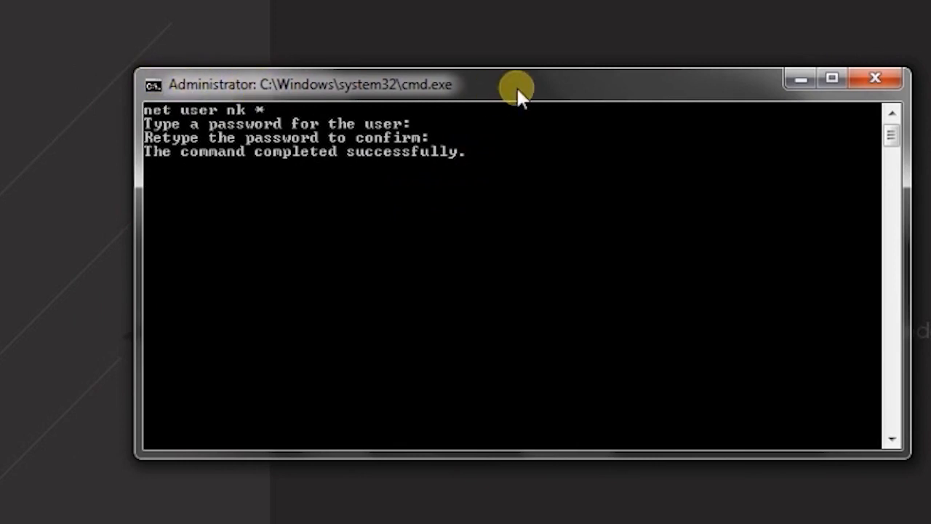
mouse_move(398, 166)
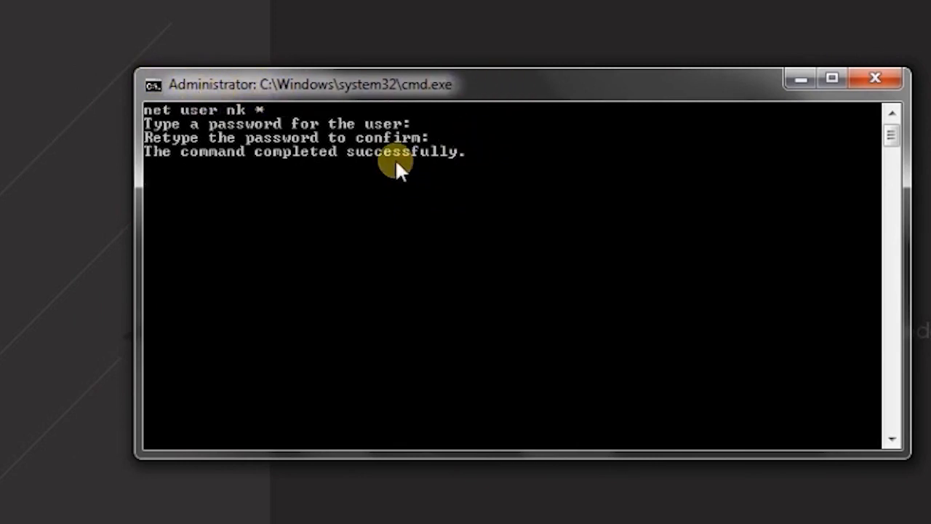